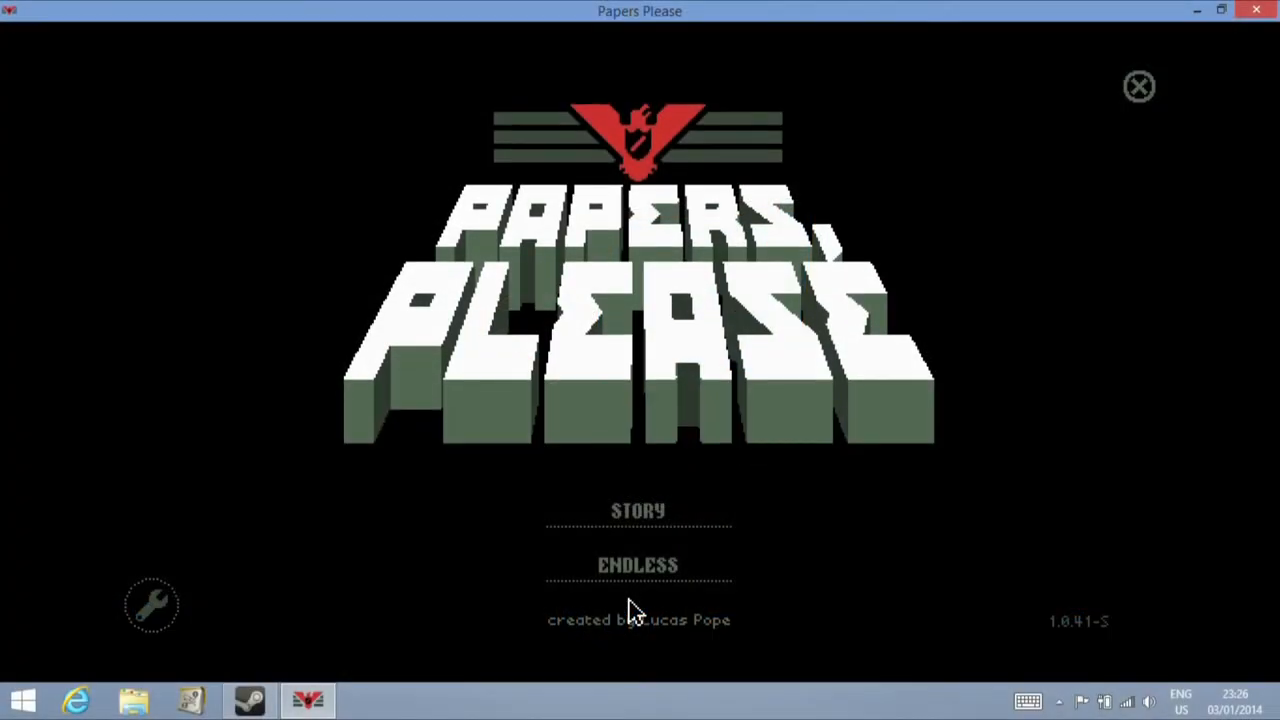
From the title screen's STORY menu, select the Day 20 save slot to view its details
click(638, 510)
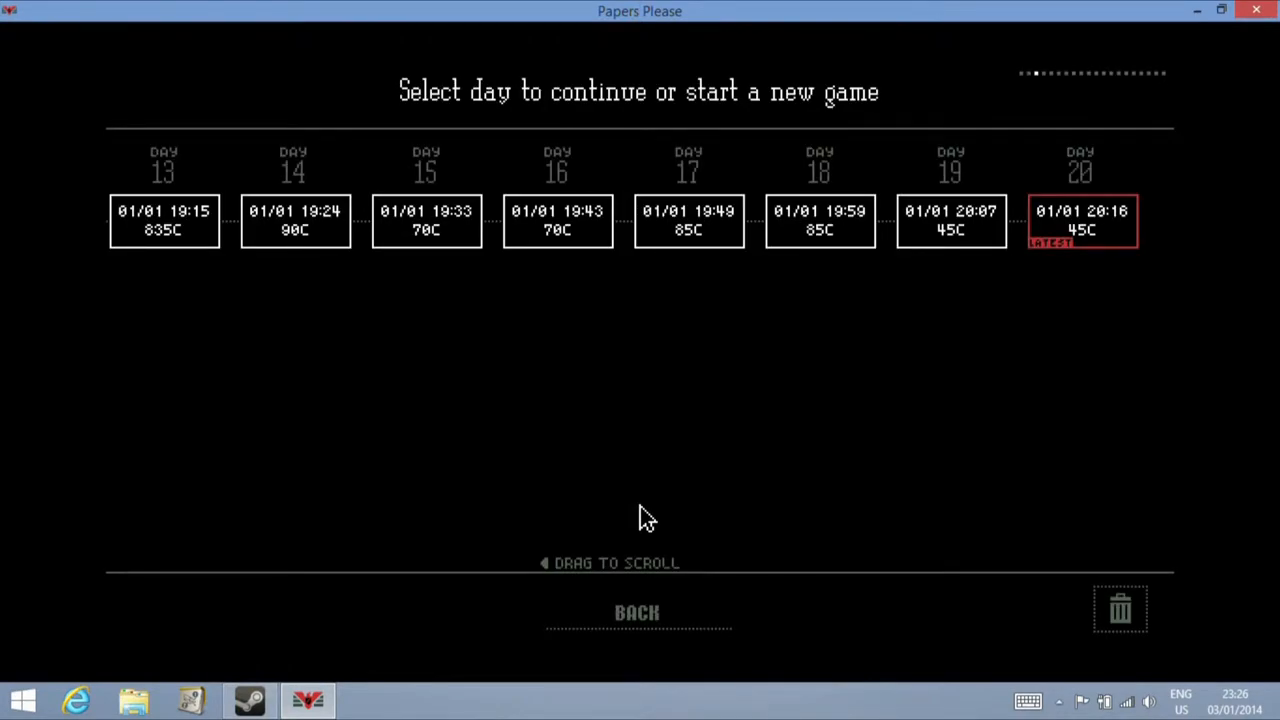
mouse_move(1104, 236)
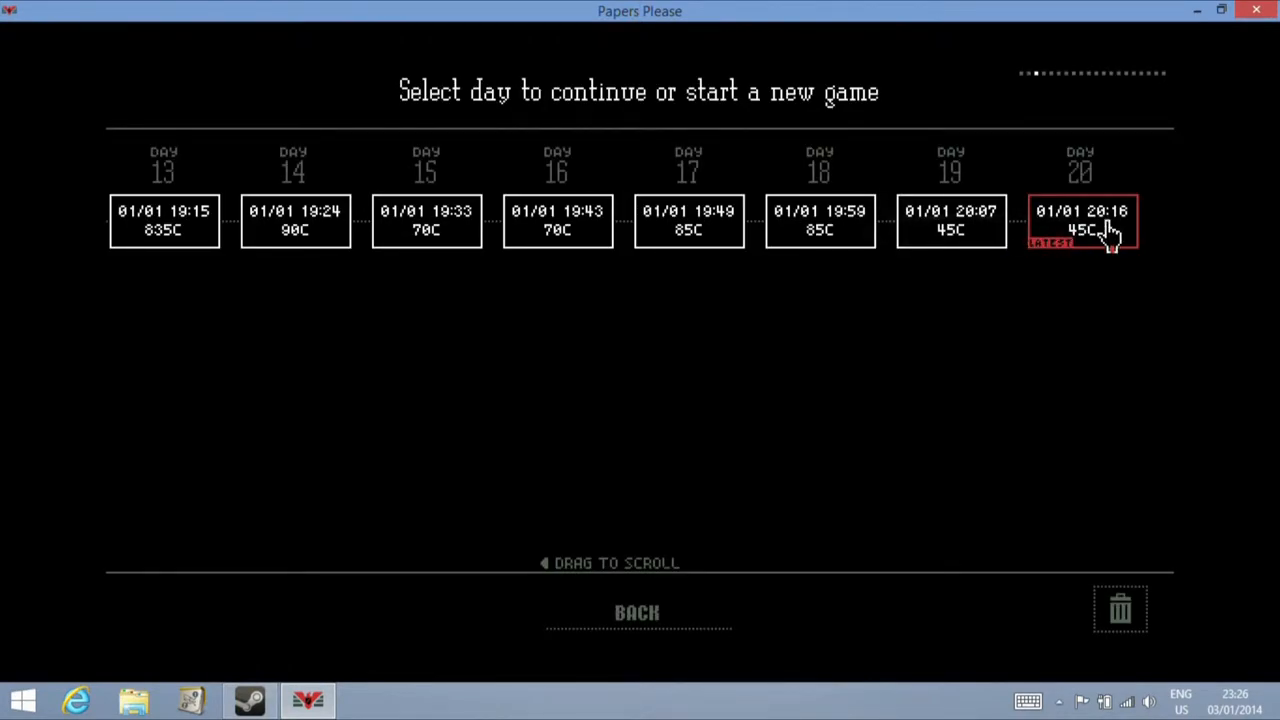
mouse_move(116, 228)
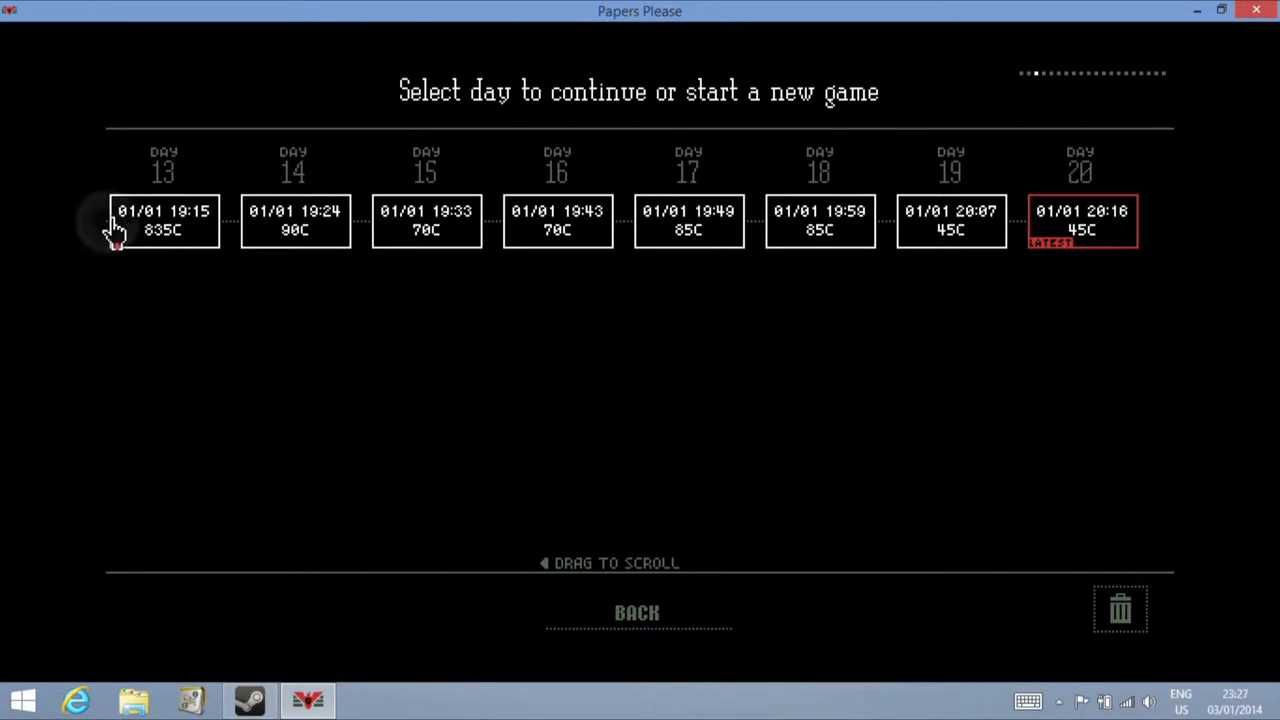
mouse_move(50, 284)
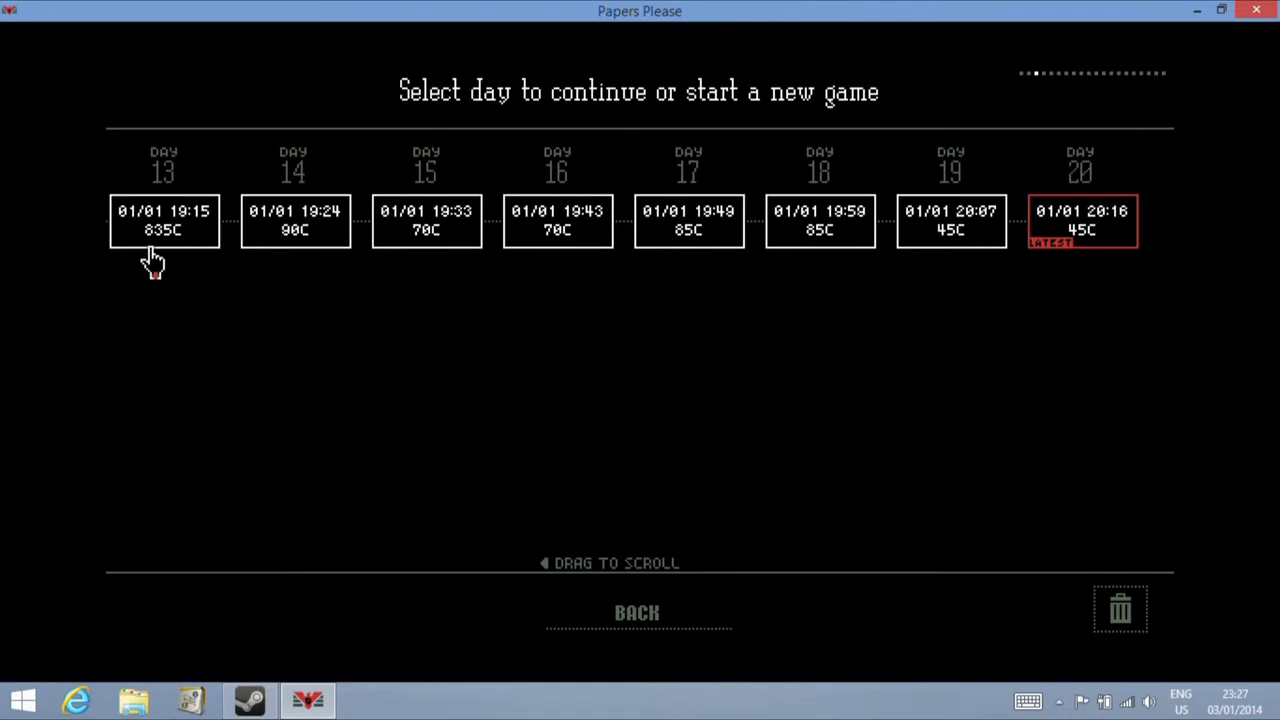
click(1080, 220)
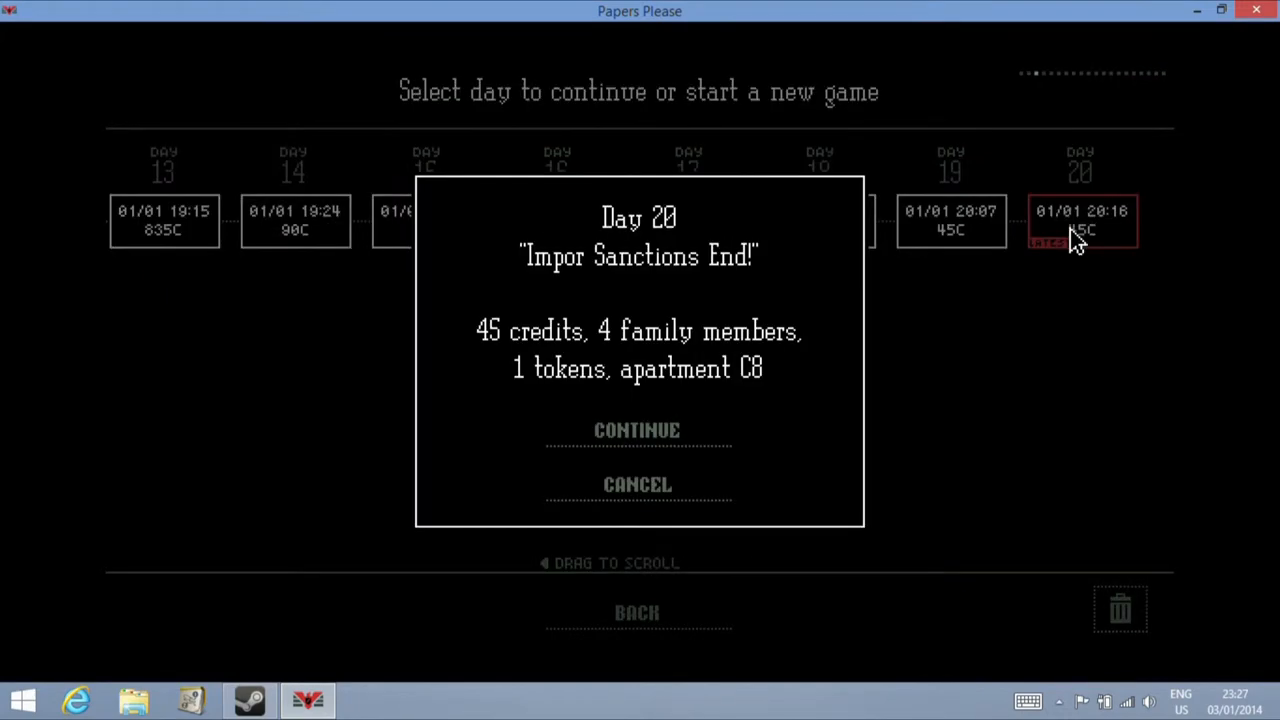
Continue Day 20 and stamp Dmitriy Pshoul's entry permit APPROVED after inspecting his papers
click(636, 430)
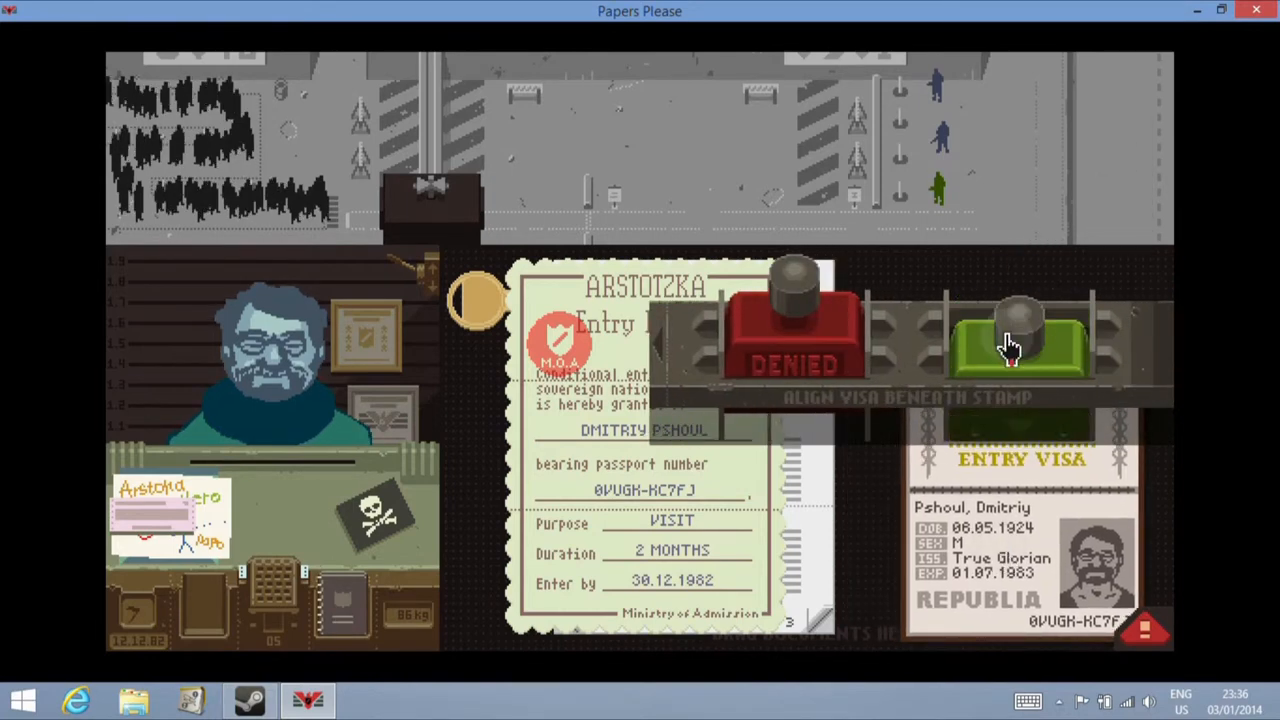
click(1016, 340)
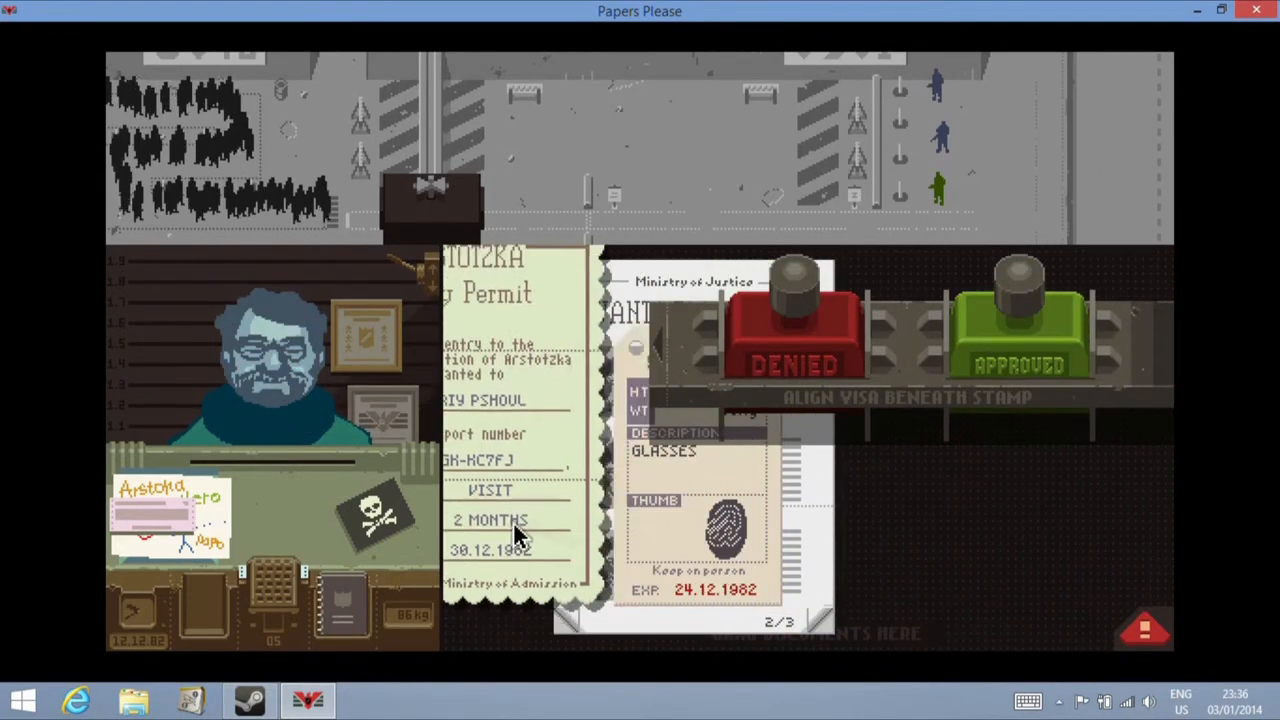